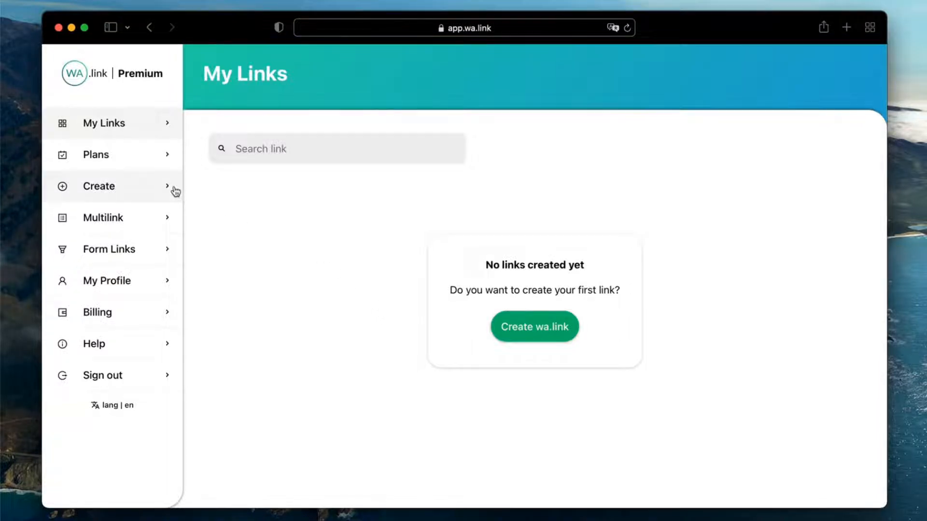
Start a new premium link from the sidebar's Create entry
{"action": "left_click", "coordinate": [533, 327]}
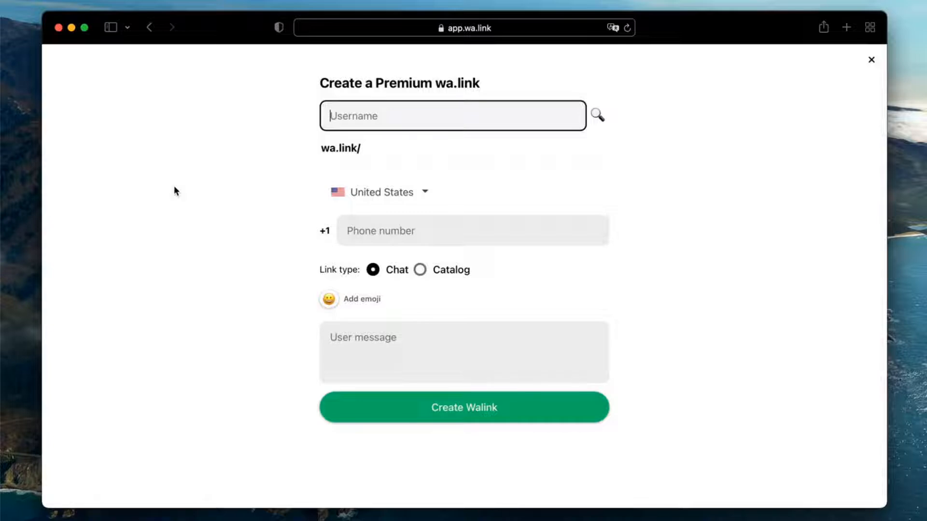
Enter the username MyBrandsLink so the address reads wa.link/MyBrandsLink
{"action": "type", "text": "MyBrandsLink"}
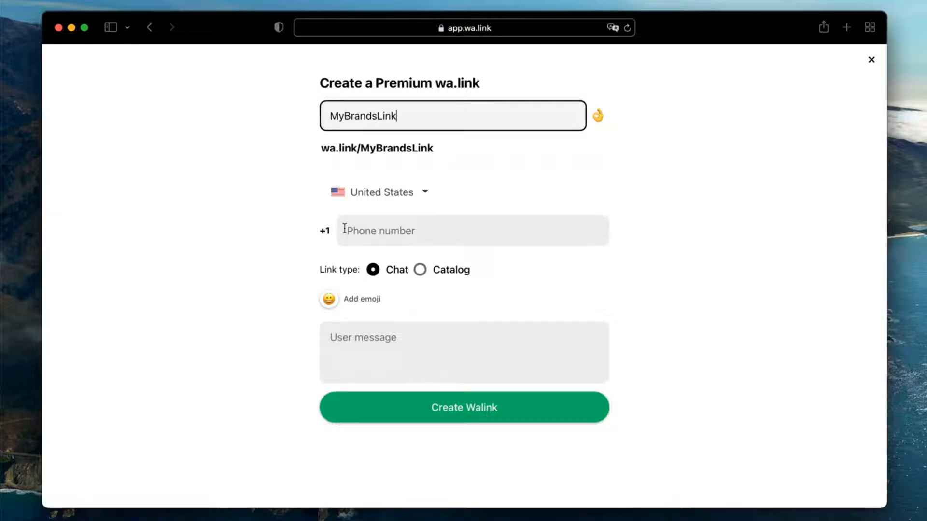
{"action": "left_click", "coordinate": [472, 230]}
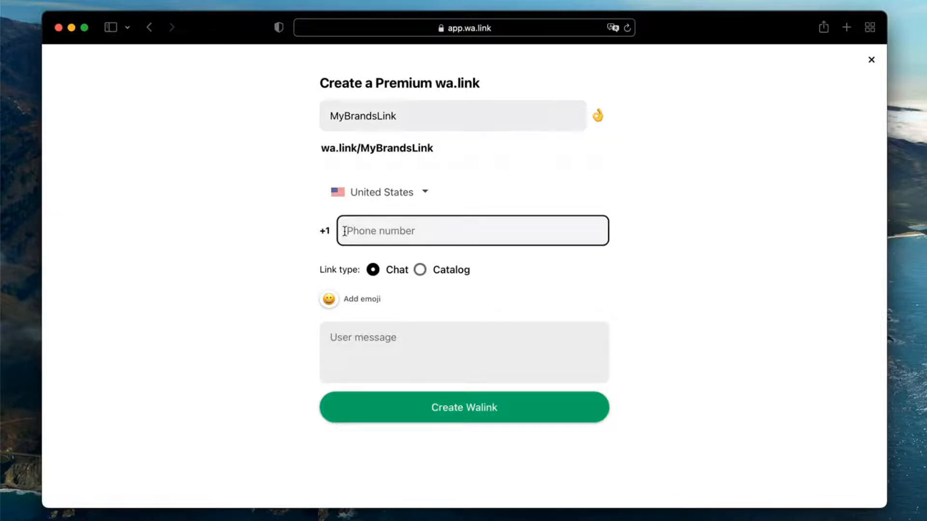
{"action": "type", "text": "(202) 555-0182"}
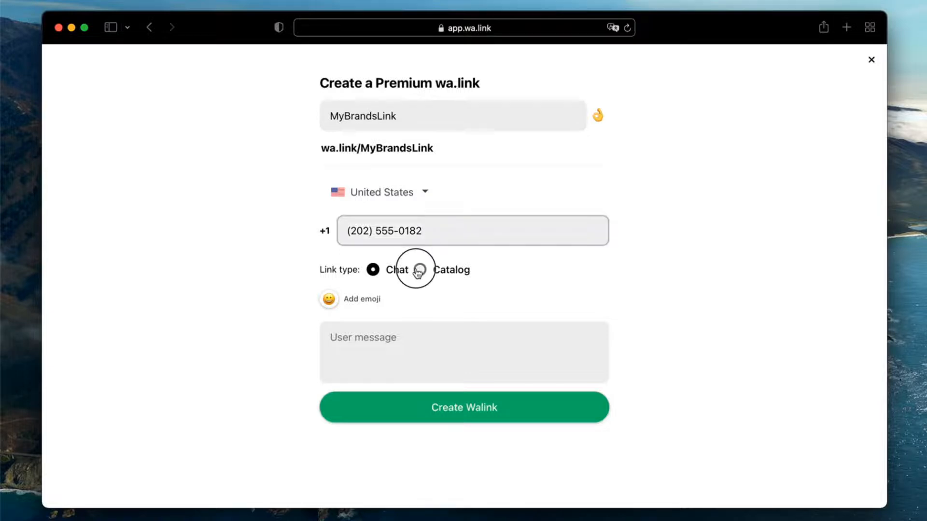
{"action": "left_click", "coordinate": [420, 269]}
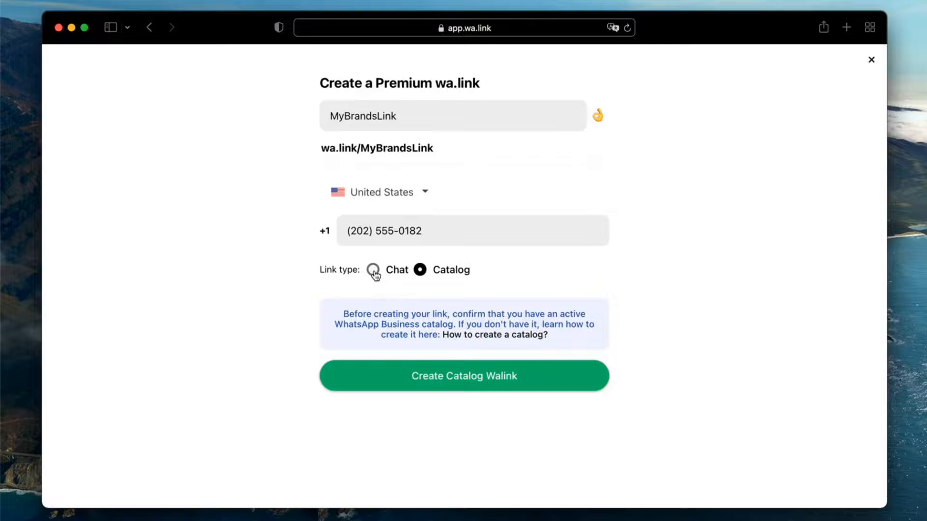
{"action": "left_click", "coordinate": [373, 269]}
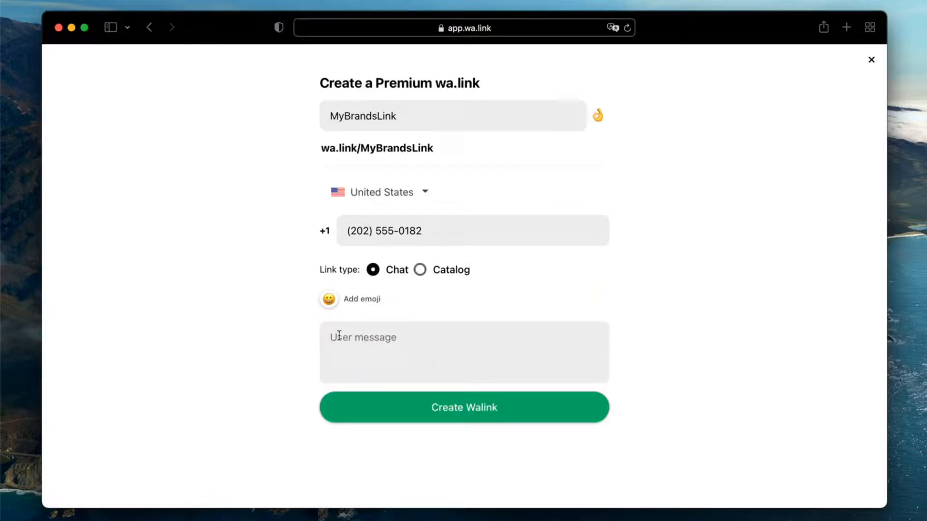
Write the custom message "Hi, I want more info" and append a grinning face emoji
{"action": "type", "text": "Hi, I want more i"}
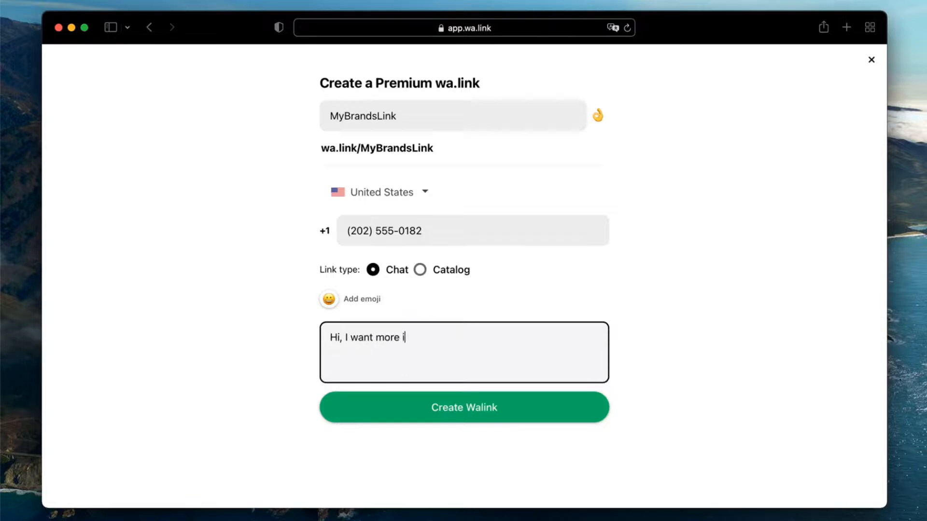
{"action": "type", "text": "nfo"}
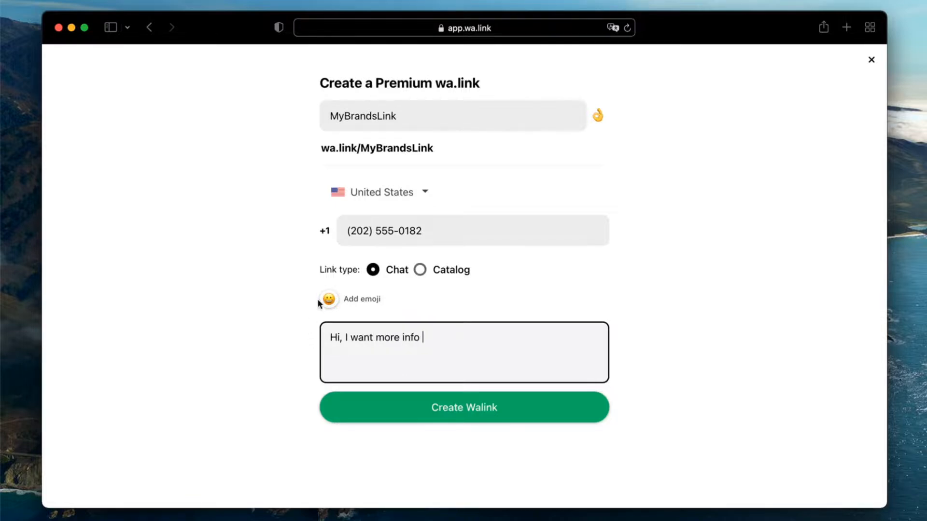
{"action": "left_click", "coordinate": [328, 298]}
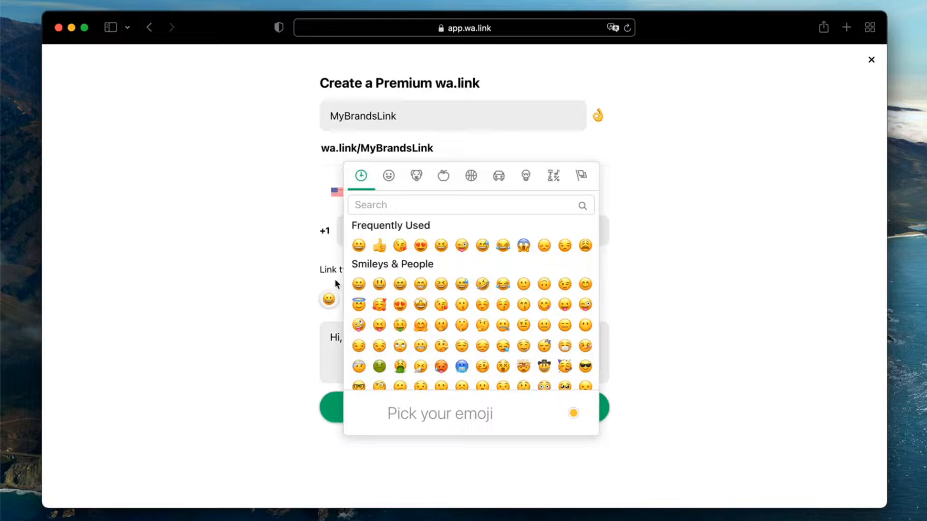
{"action": "mouse_move", "coordinate": [335, 256]}
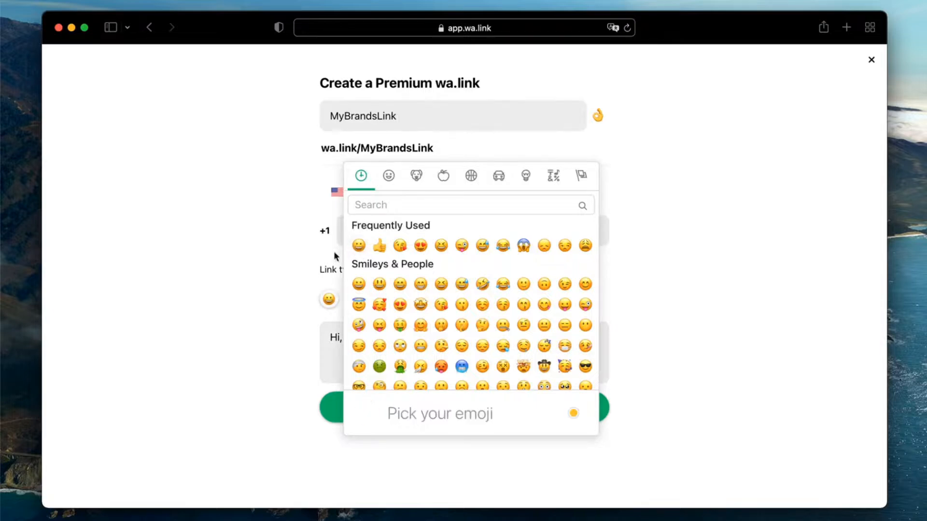
{"action": "left_click", "coordinate": [358, 245]}
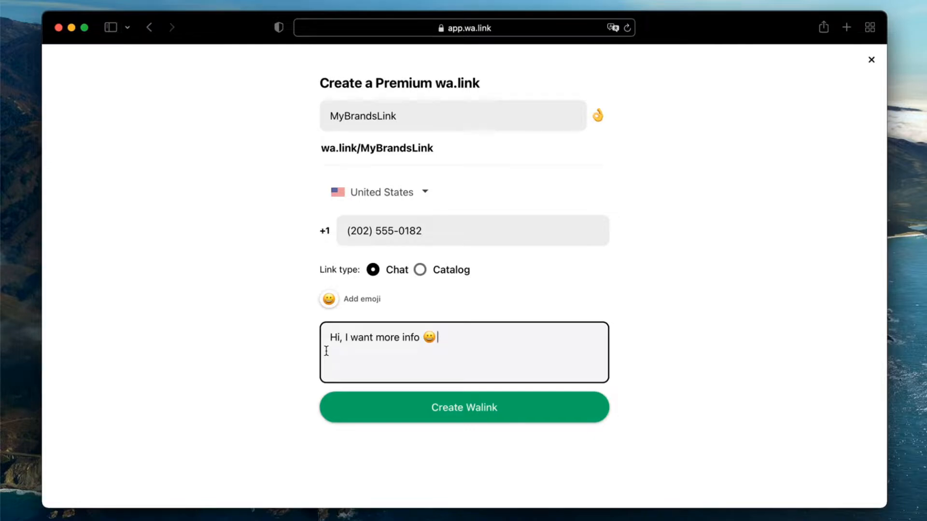
Create the link and confirm ownership of wa.link/mybrandslink, landing on its Active link page
{"action": "left_click", "coordinate": [464, 407]}
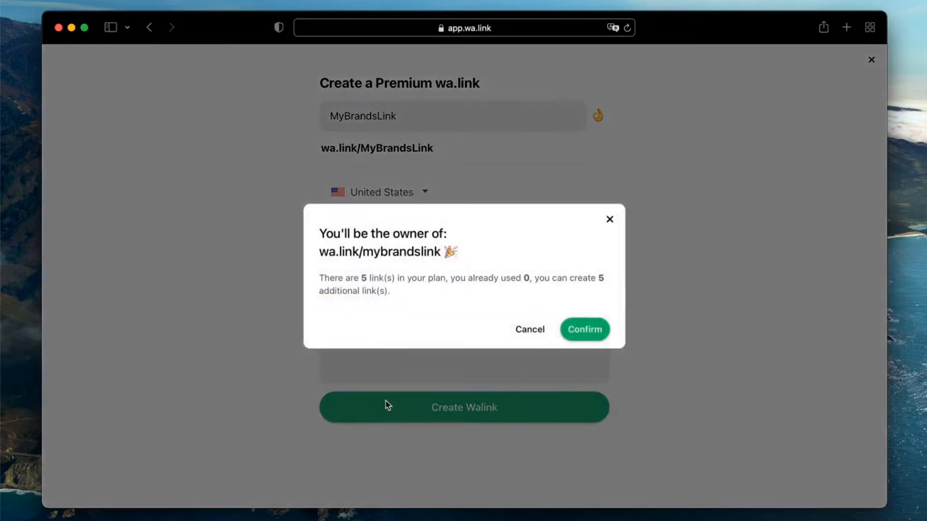
{"action": "left_click", "coordinate": [583, 329]}
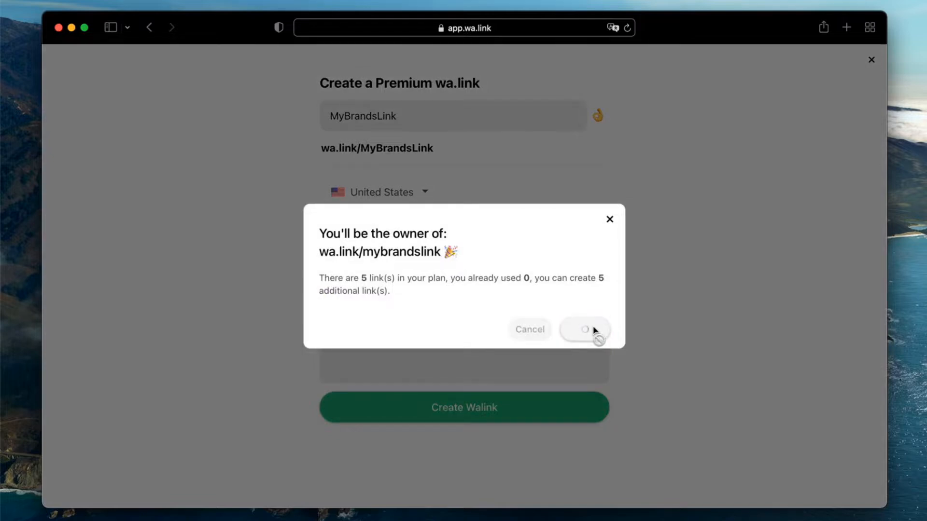
{"action": "left_click", "coordinate": [585, 329]}
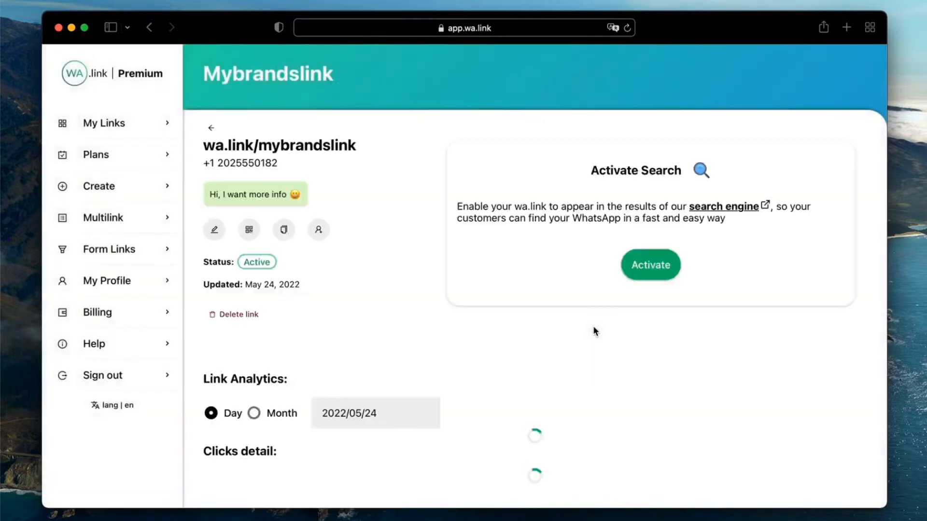